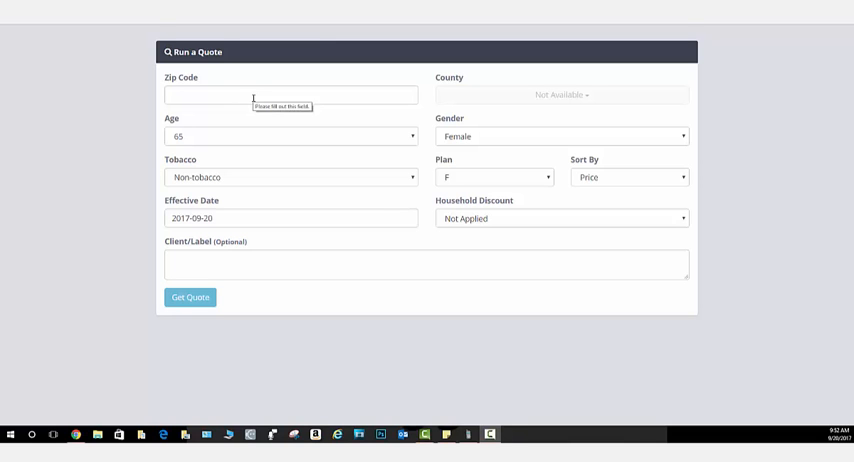
Step: Enter client zip 60011, age 70, and non-tobacco status
left_click(291, 95)
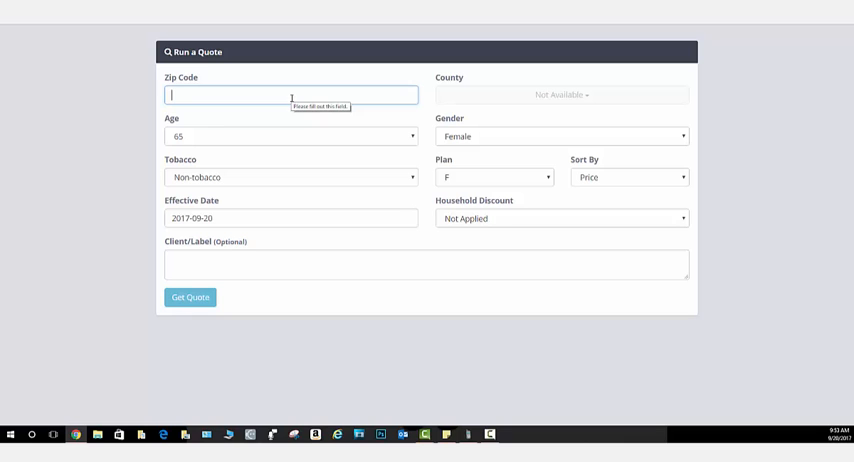
type("60011")
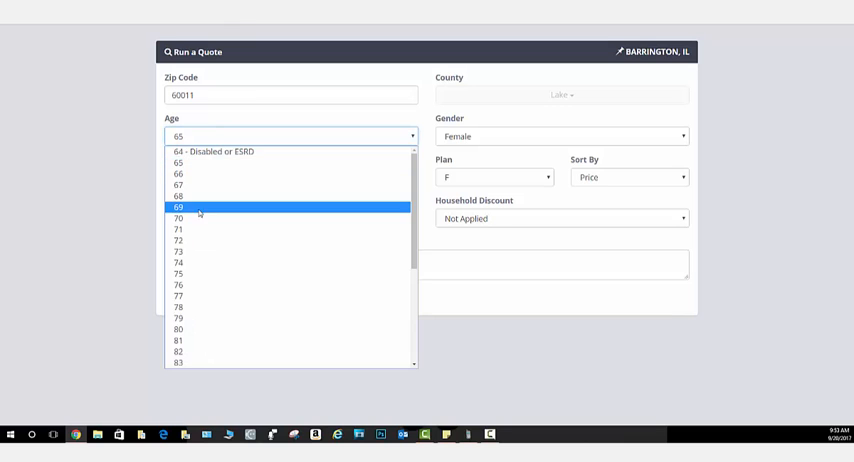
left_click(178, 218)
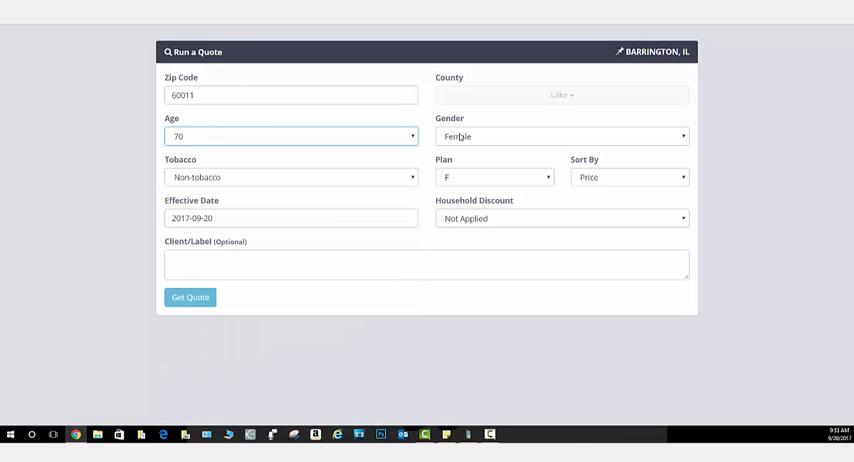
left_click(290, 177)
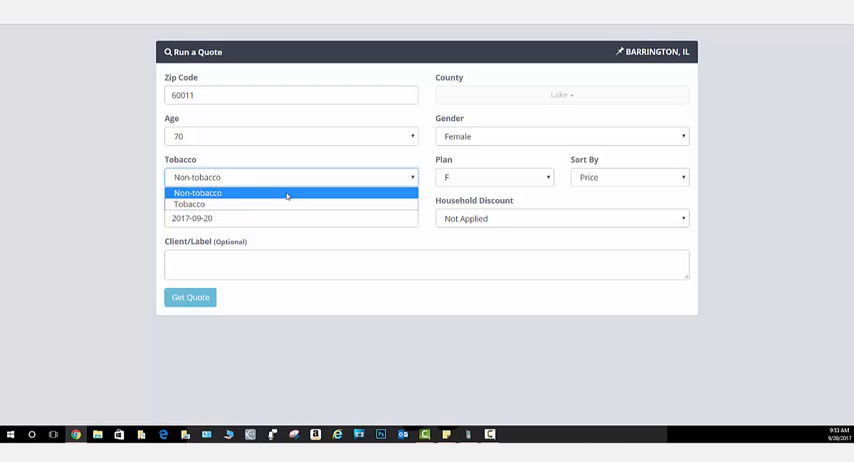
left_click(494, 177)
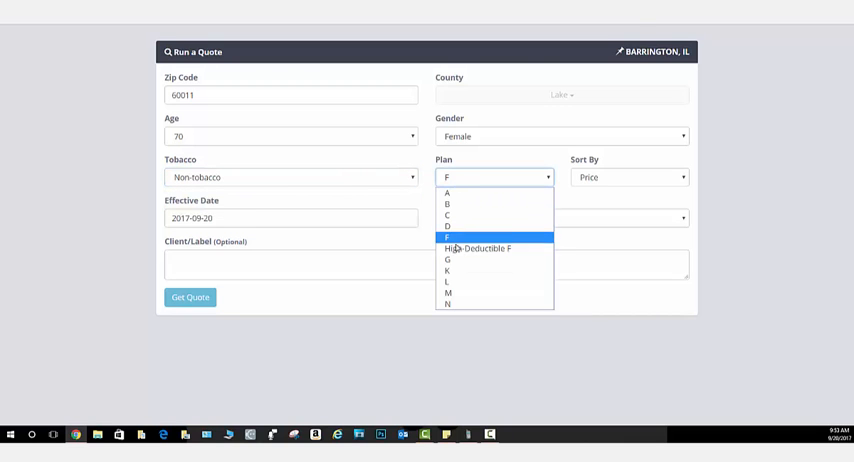
Step: Choose Plan G, effective date October 1, 2017, label Smith, and request quotes
left_click(448, 259)
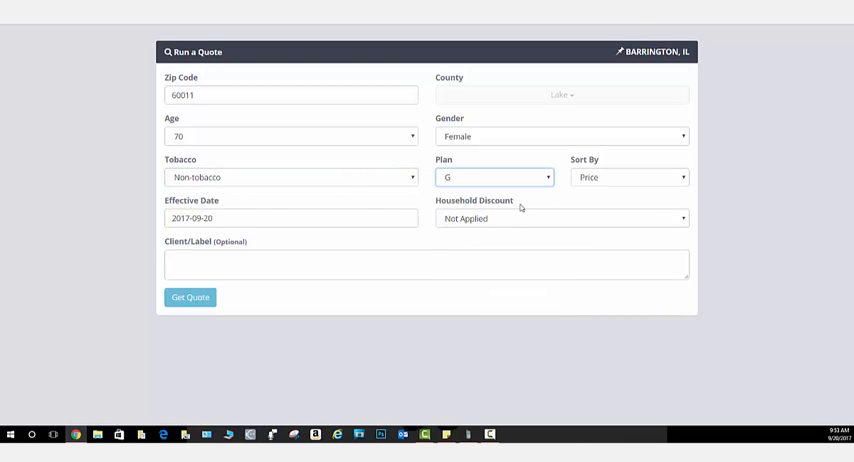
left_click(290, 218)
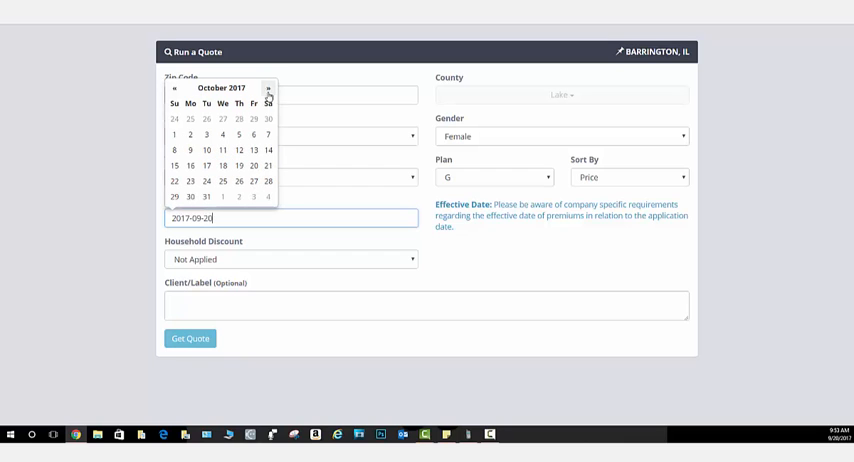
left_click(174, 134)
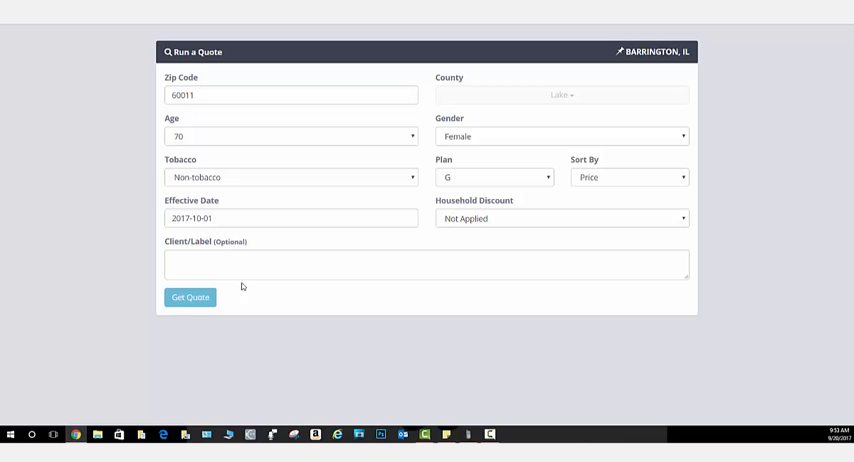
type("Smi")
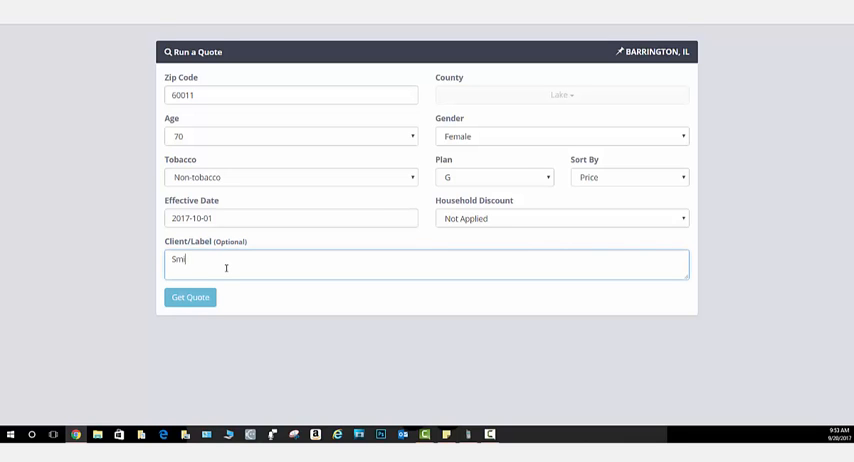
left_click(190, 297)
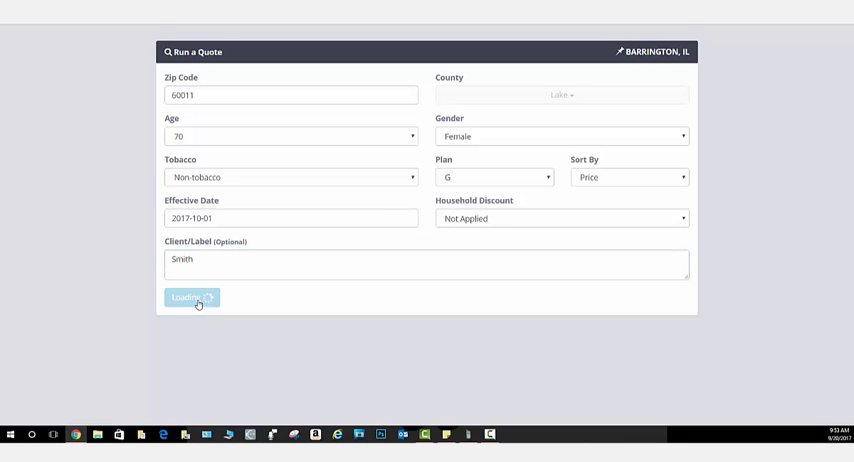
Step: Wait for Plan G quotes to list cheapest first, from Shenandoah Life at $115.31/mo
left_click(191, 297)
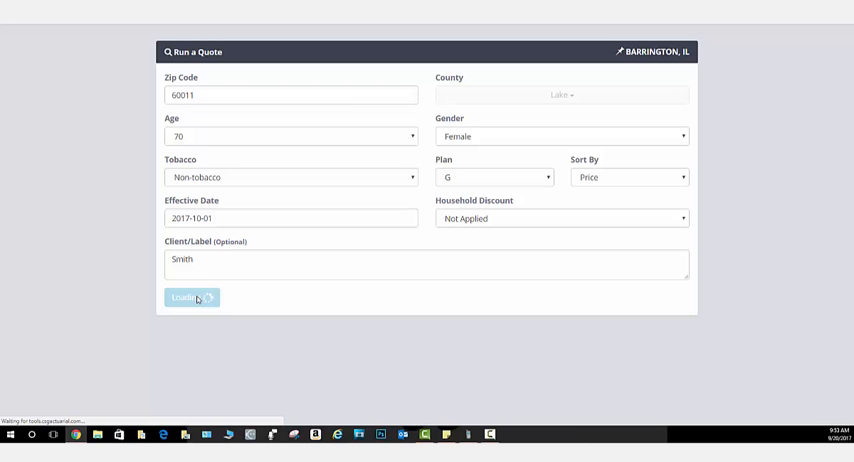
left_click(185, 297)
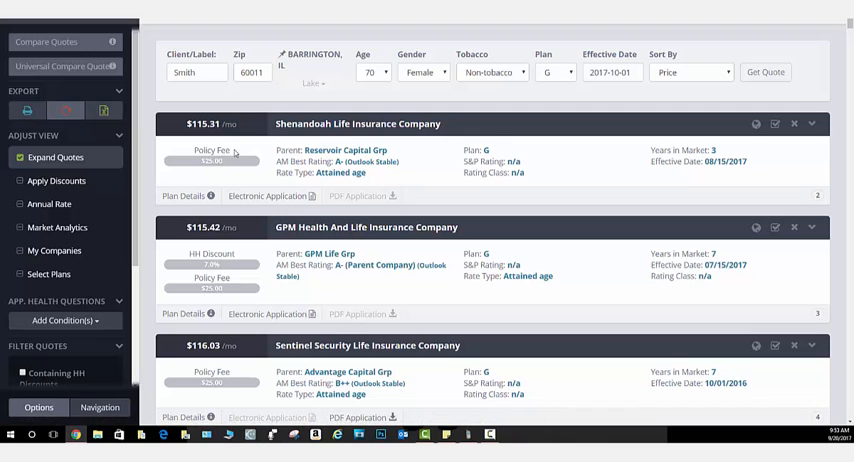
mouse_move(190, 196)
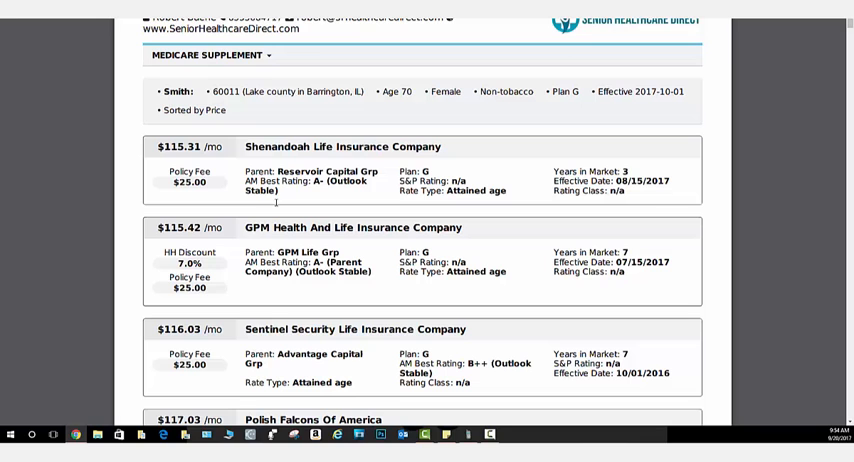
mouse_move(218, 214)
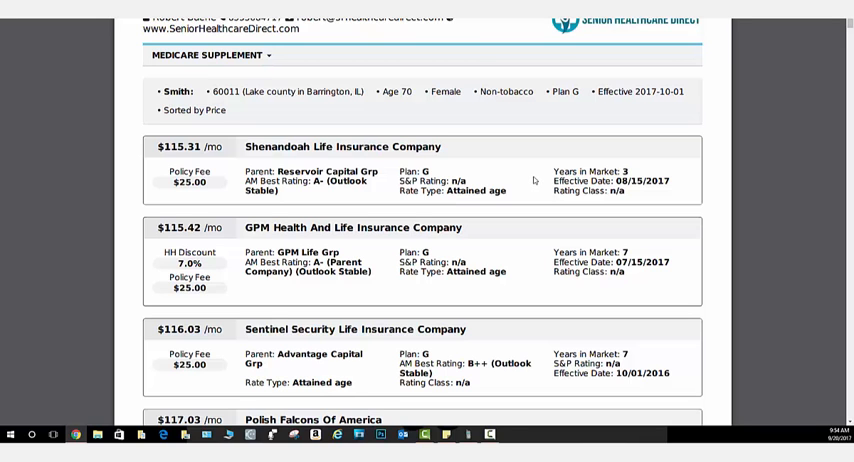
mouse_move(535, 180)
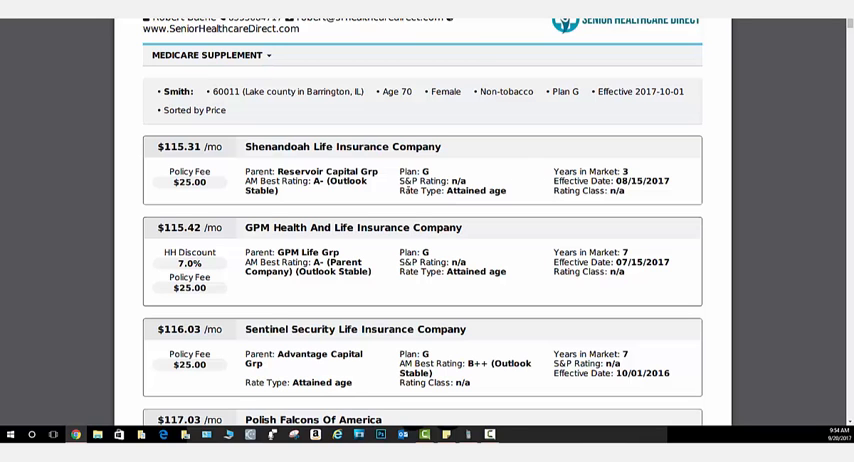
mouse_move(310, 213)
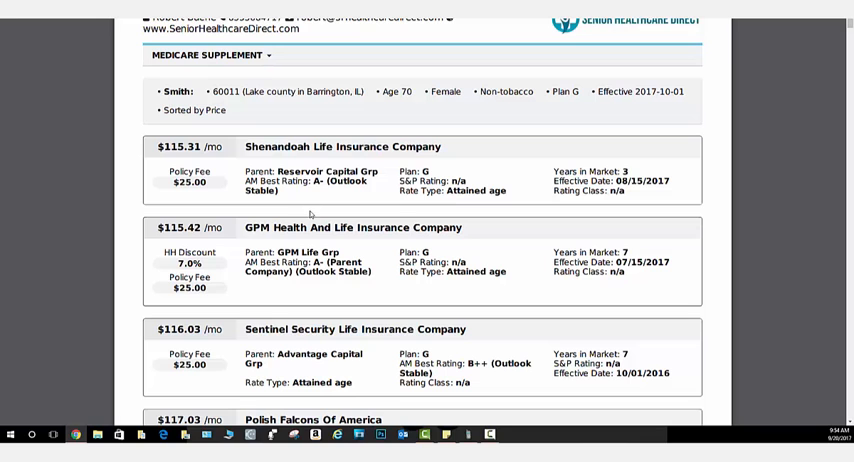